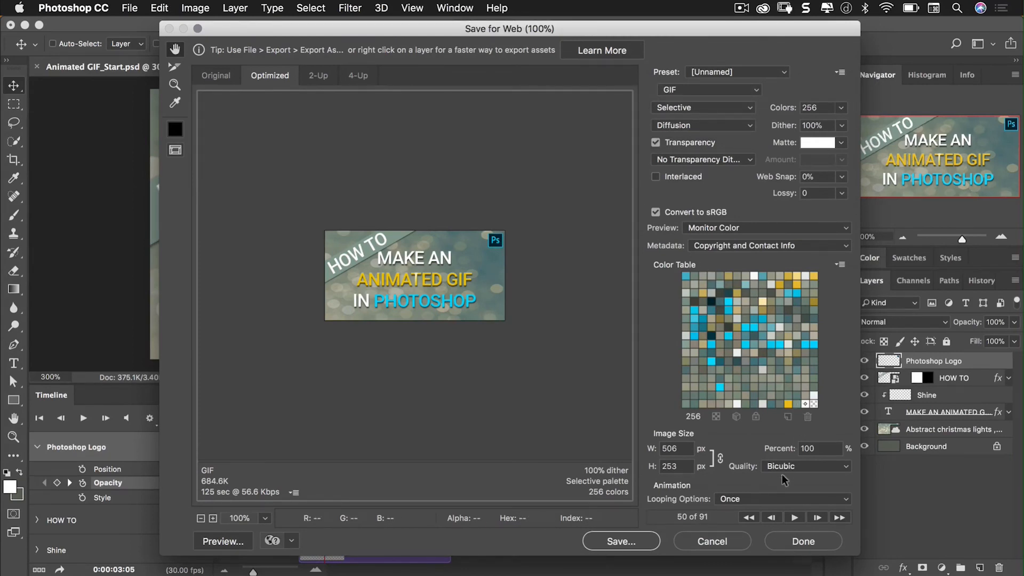
pyautogui.moveTo(796, 480)
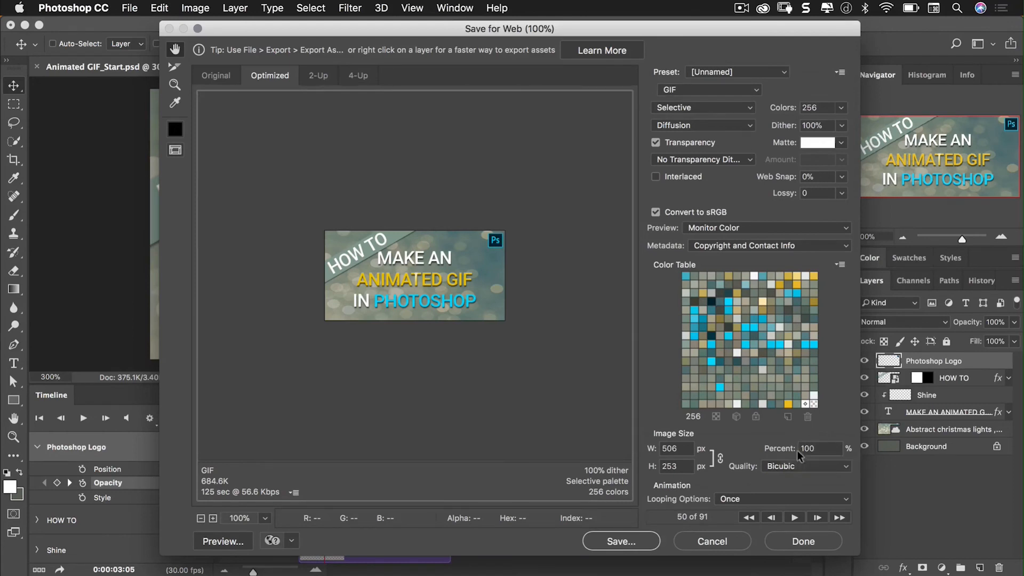
pyautogui.moveTo(793, 516)
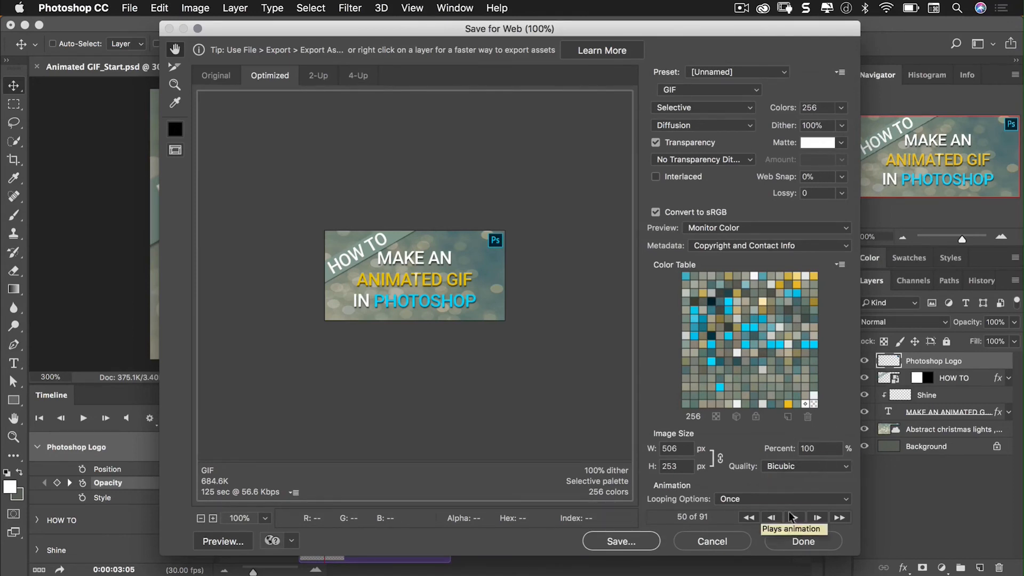
pyautogui.moveTo(688, 534)
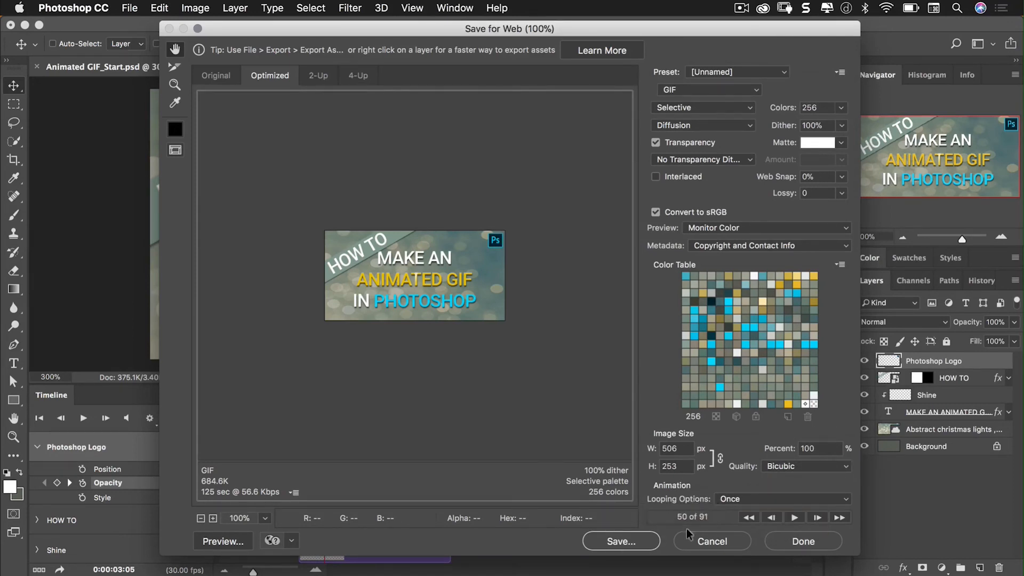
# Set GIF Looping Options to Forever and play the animation preview
pyautogui.click(783, 499)
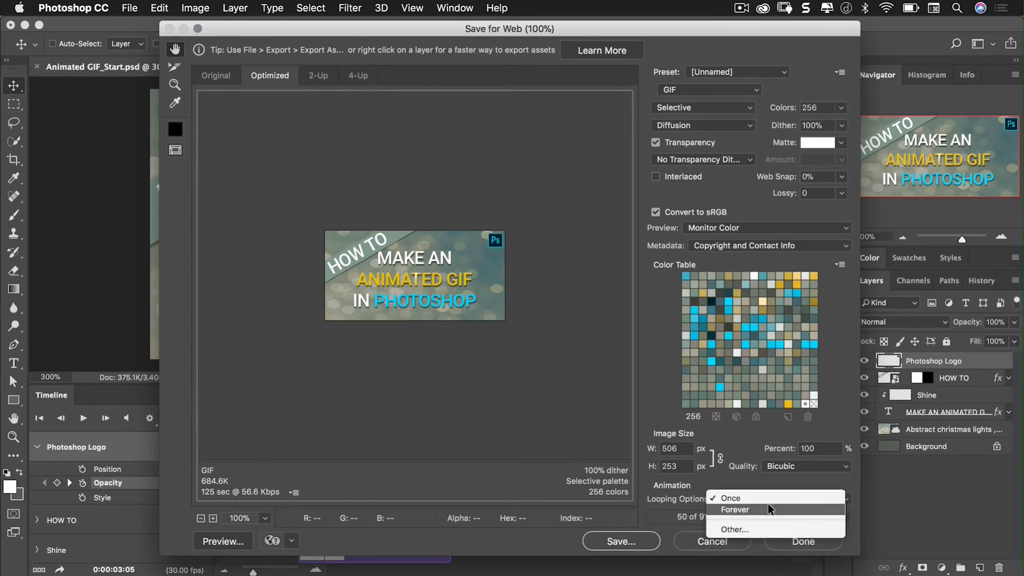
pyautogui.click(734, 510)
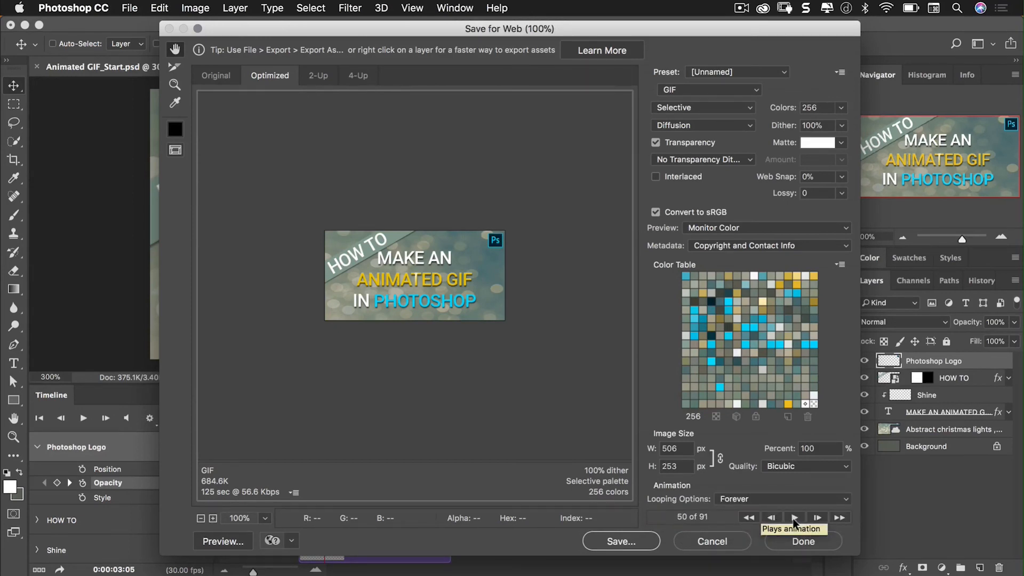
pyautogui.click(795, 517)
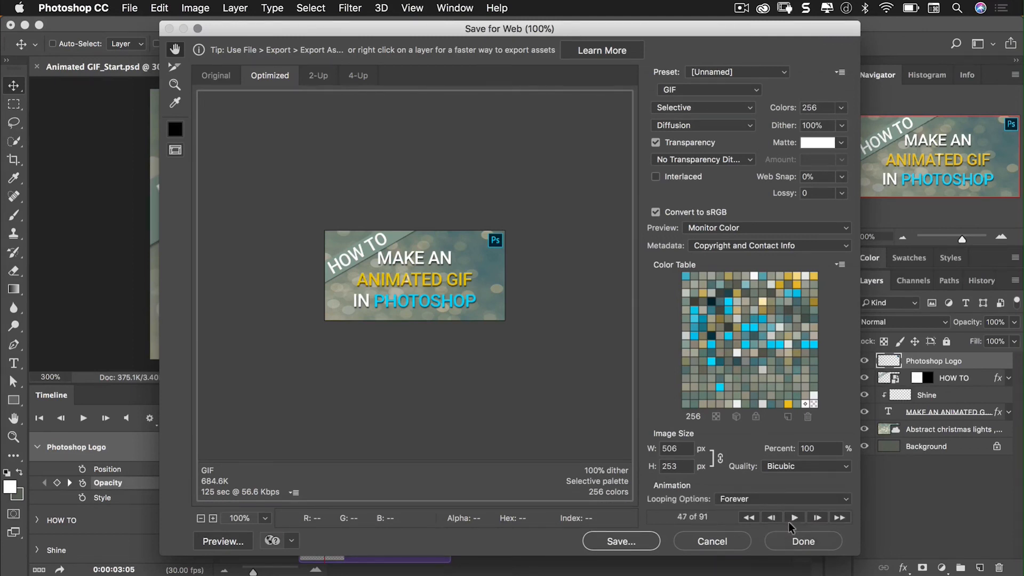
pyautogui.moveTo(614, 548)
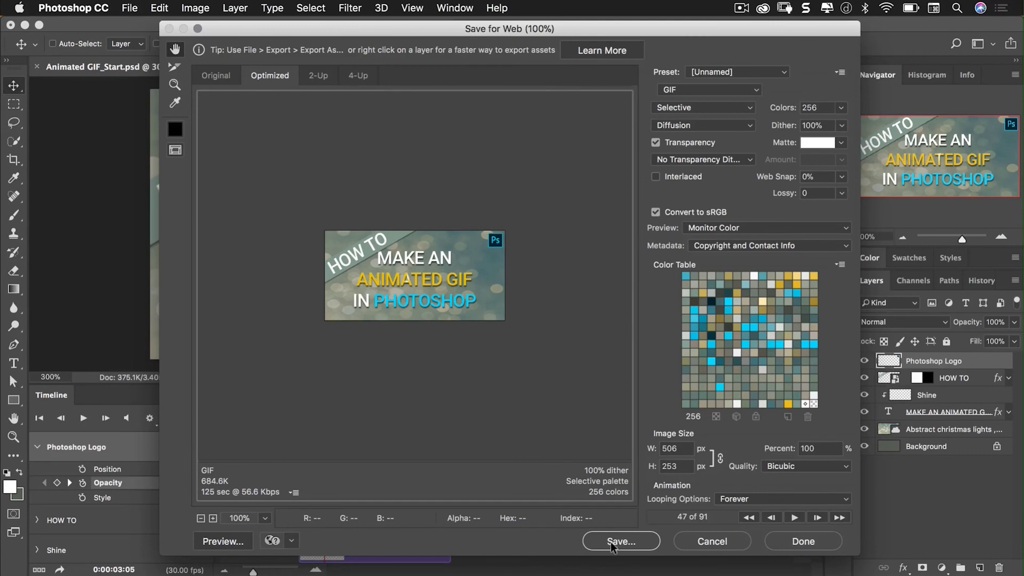
# Open Save from Save for Web and clear the default name, leaving '.gif'
pyautogui.click(620, 541)
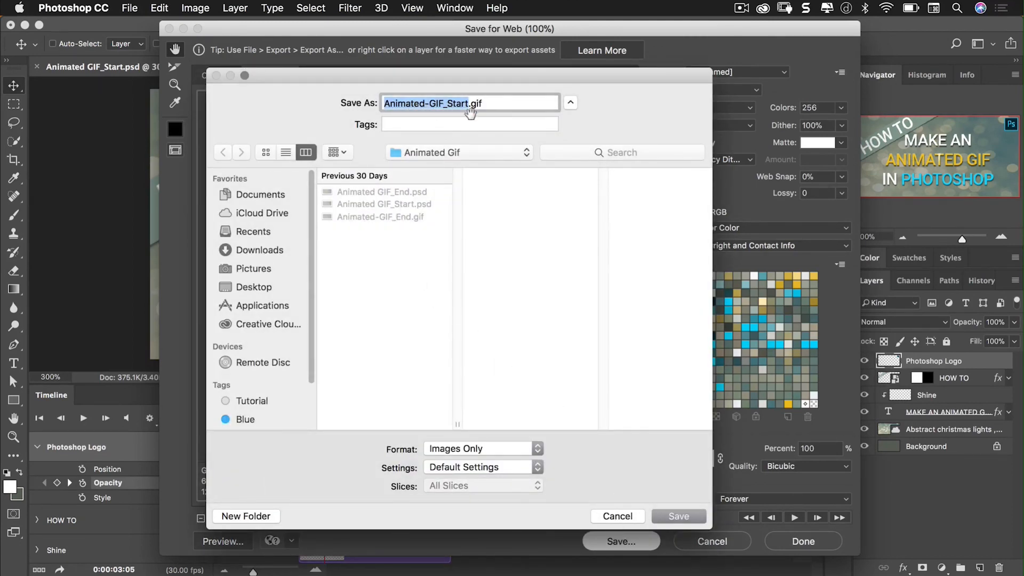
pyautogui.press('delete')
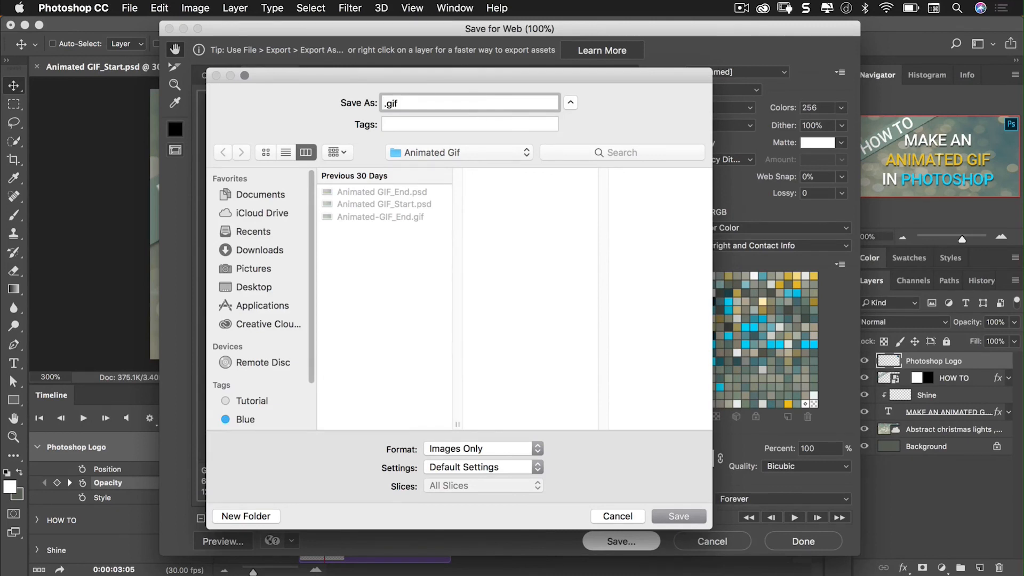